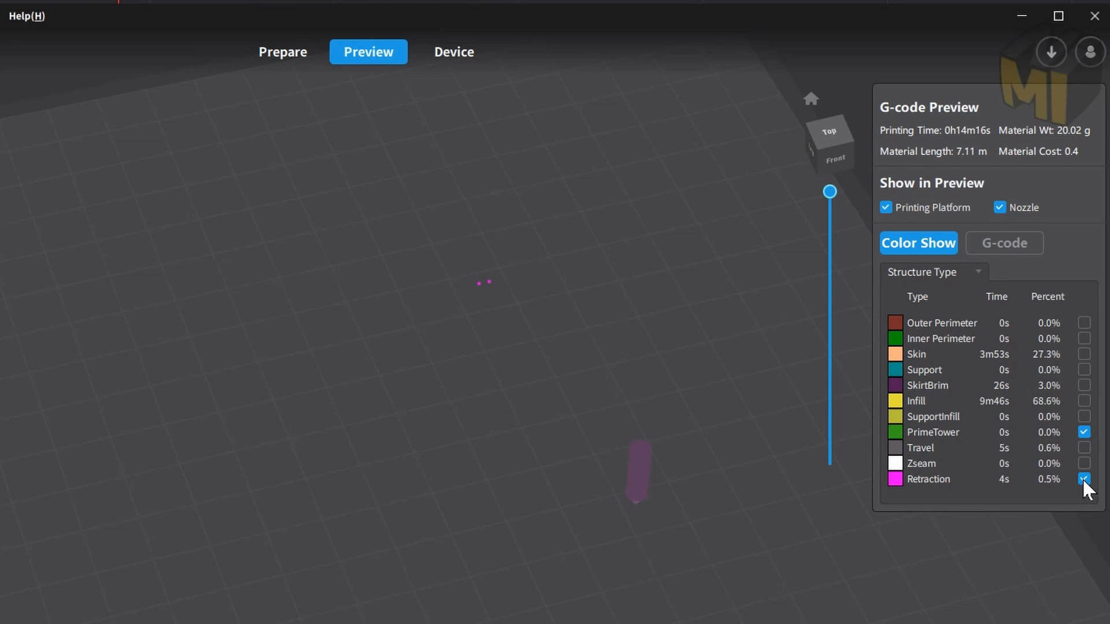
Enable Retraction in the preview's Color Show legend so retraction points display.
click(1083, 401)
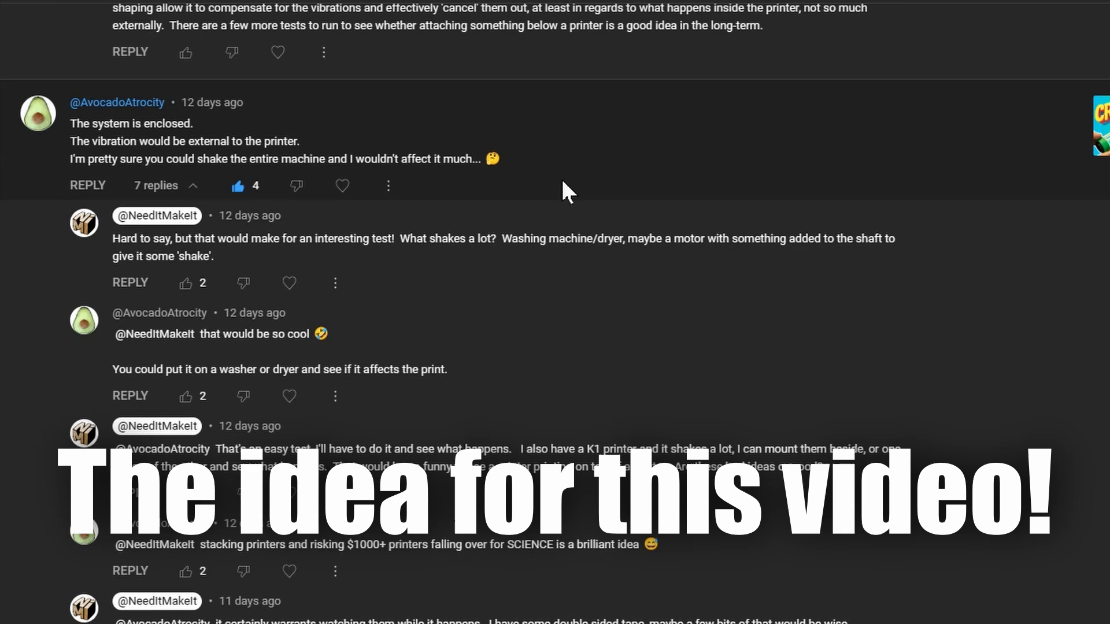
Scroll the expanded replies about shaking the printer on a washer into view.
scroll(down, 3)
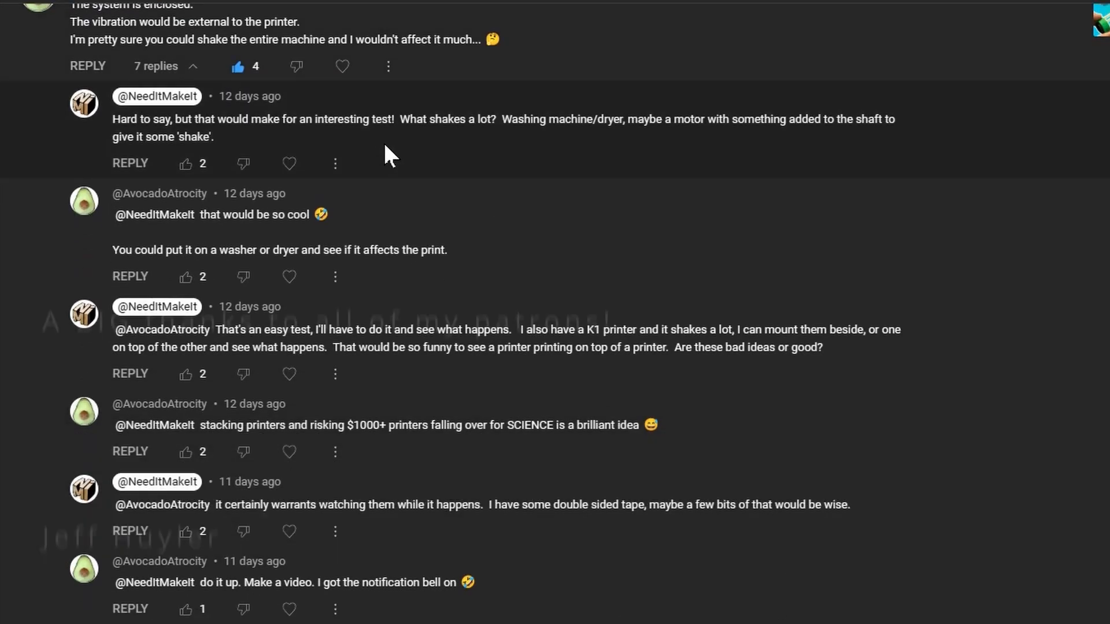